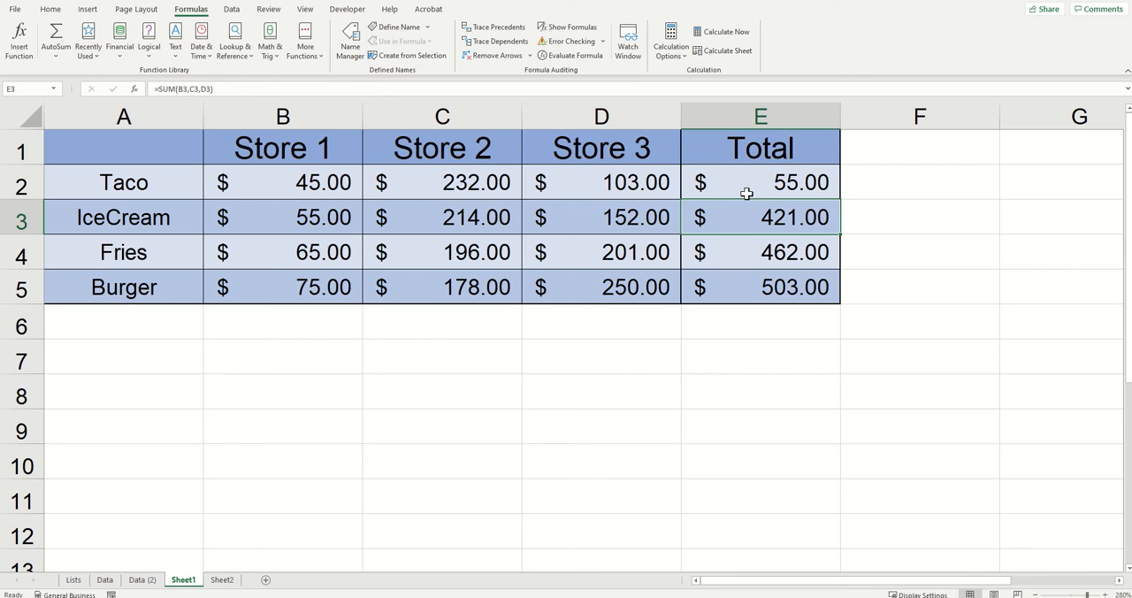
Switch to Sheet2 showing month 2, day 24, year 1929 and a #NAME? date cell
click(223, 580)
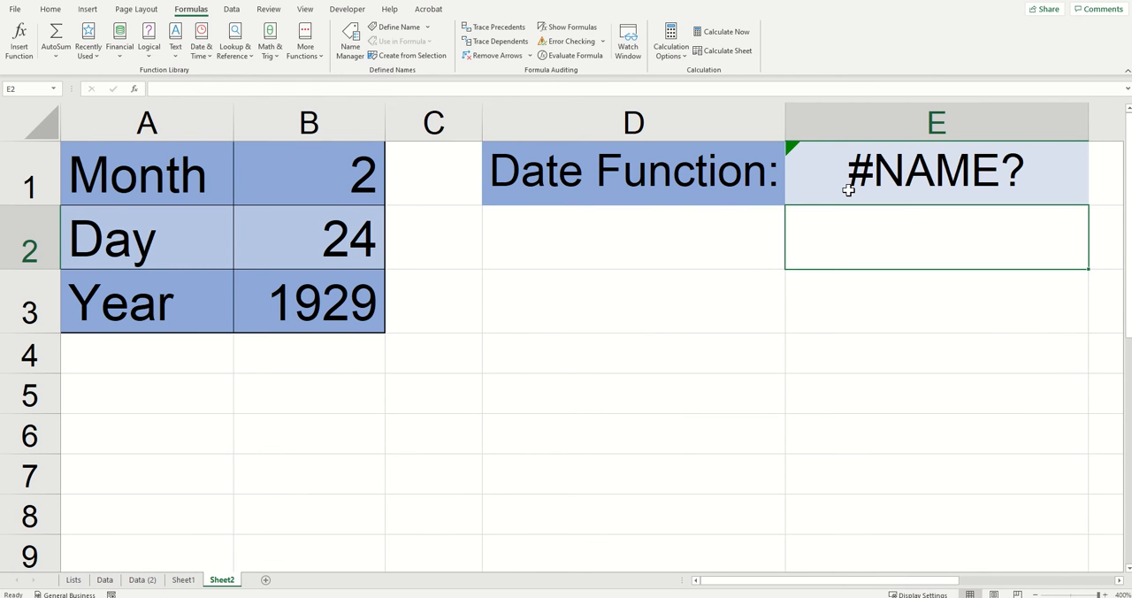
Correct E1 to =DATE(B3,B1,B2) so it resolves to 2/24/1929 and inspect it
click(936, 171)
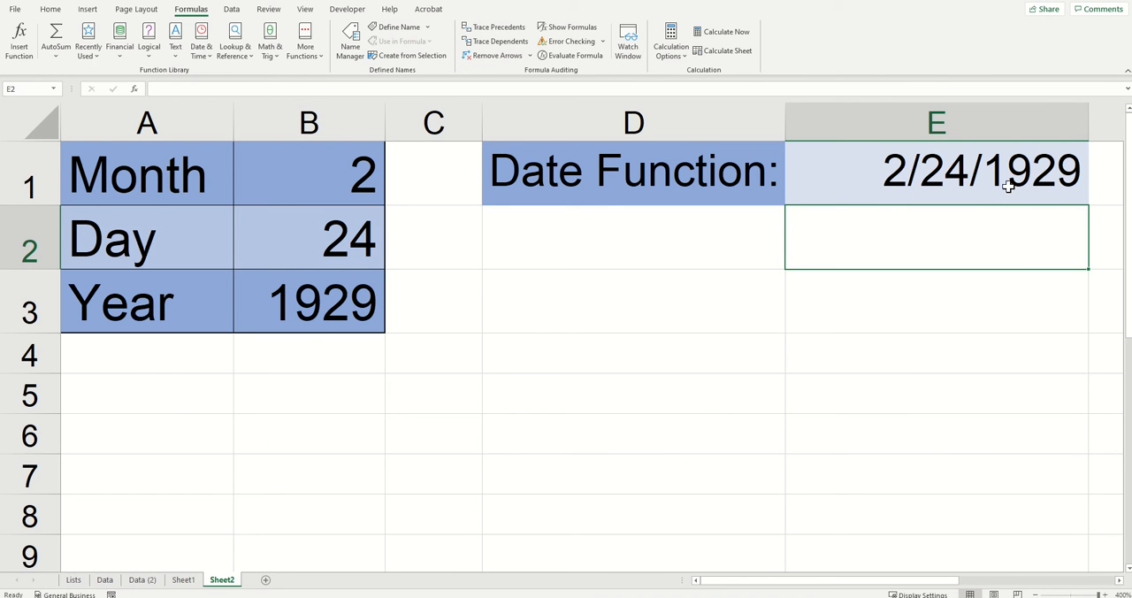
mouse_move(600, 272)
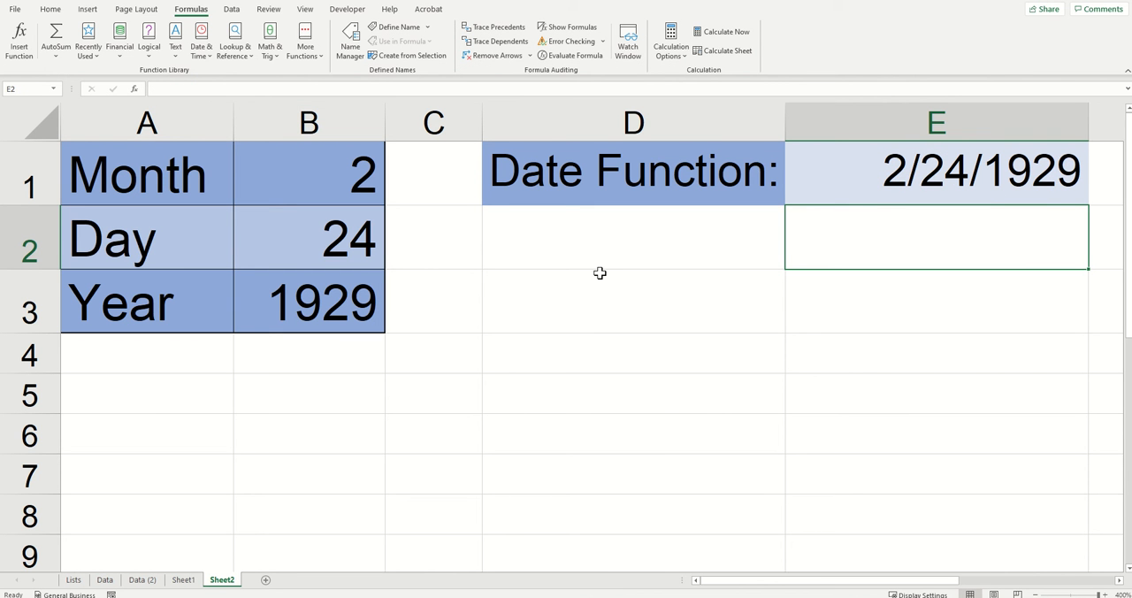
mouse_move(863, 228)
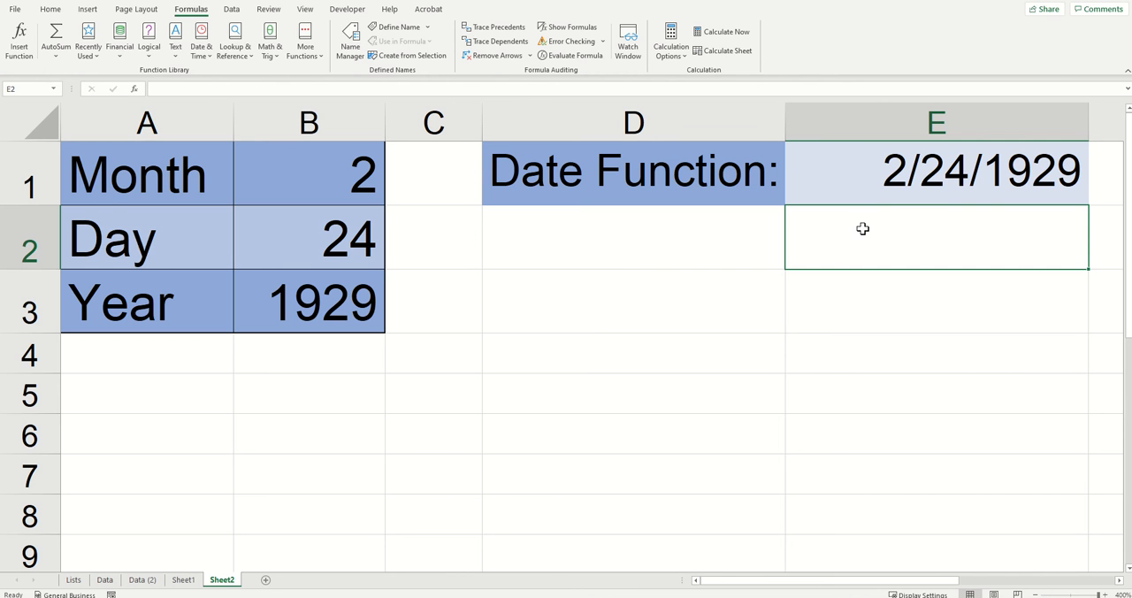
click(936, 170)
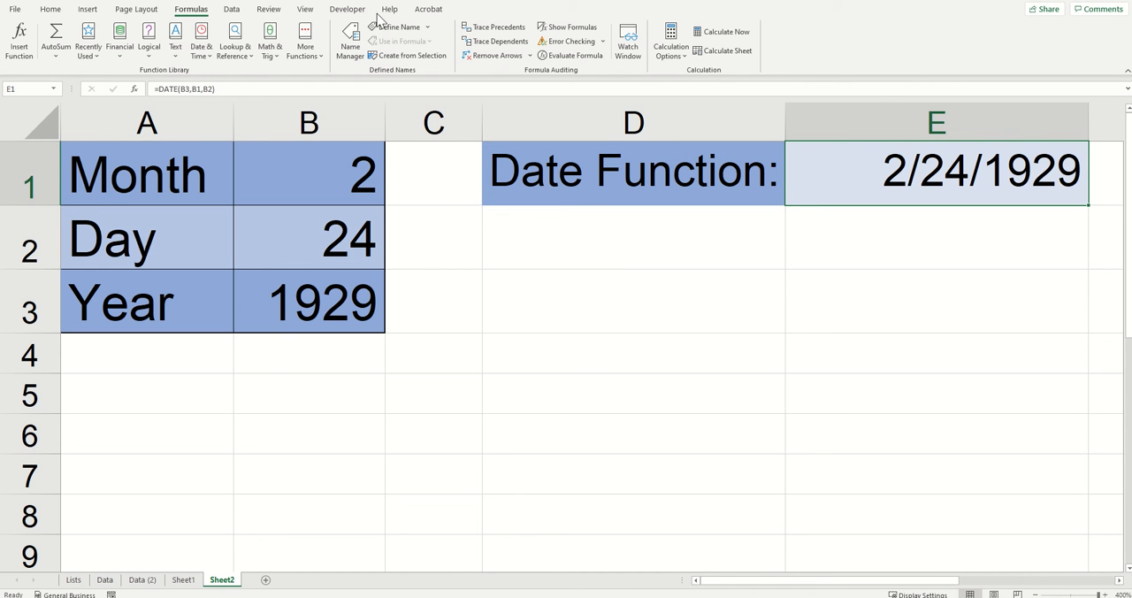
mouse_move(200, 89)
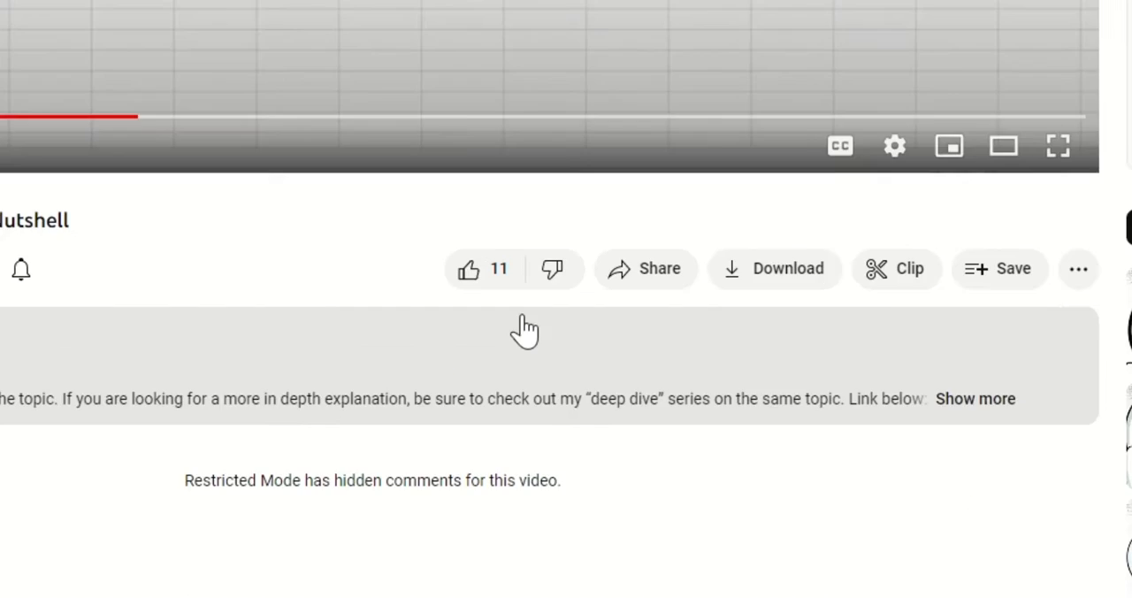
click(540, 269)
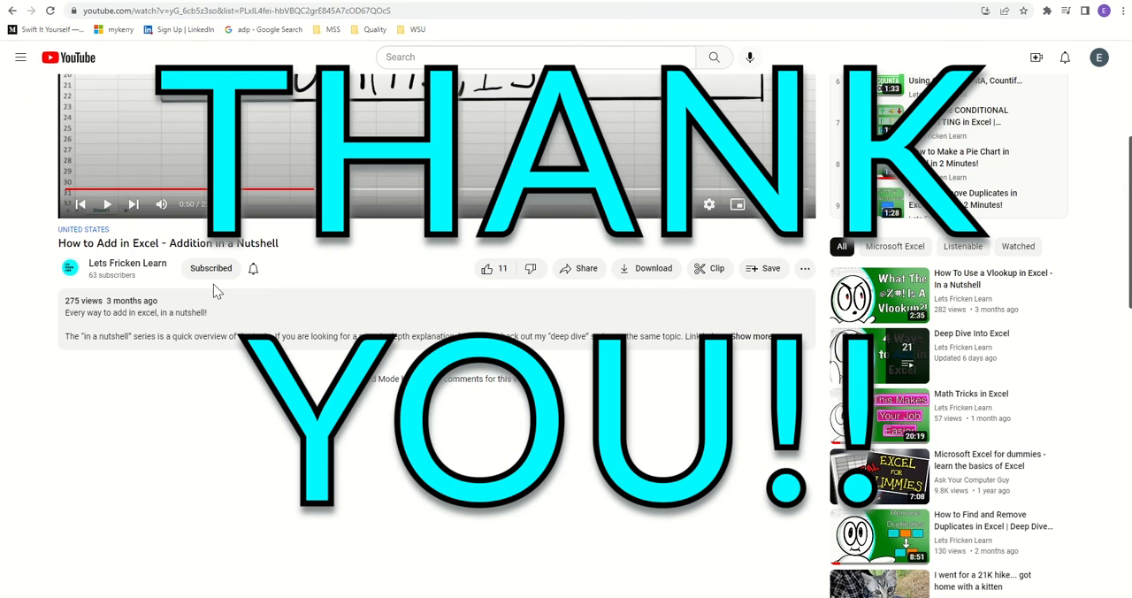
mouse_move(1041, 11)
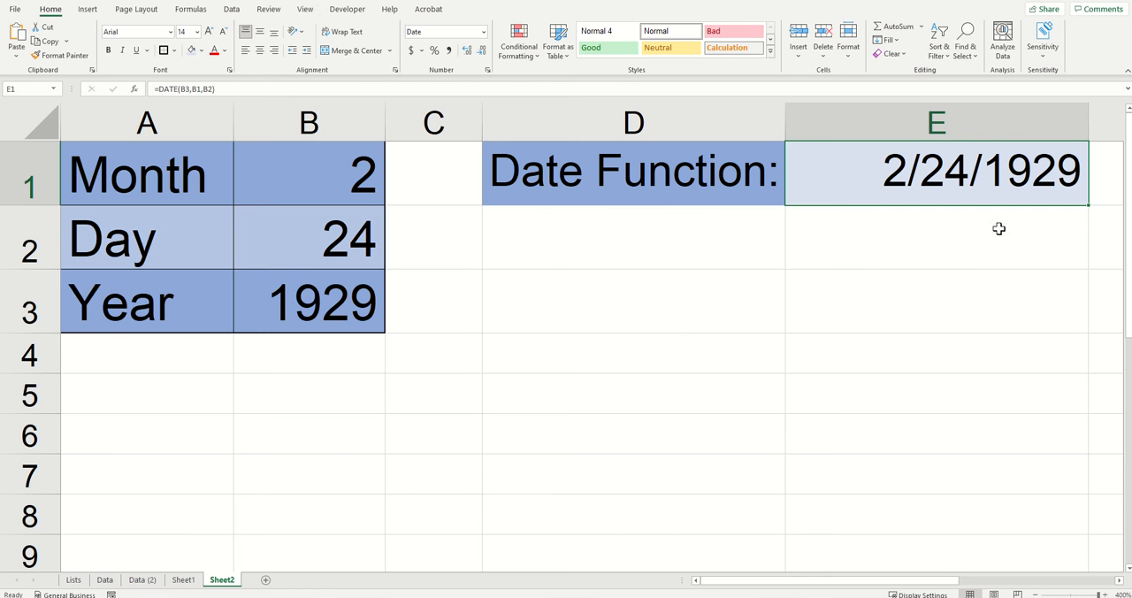
Show the Formulas ribbon with its function library
click(191, 9)
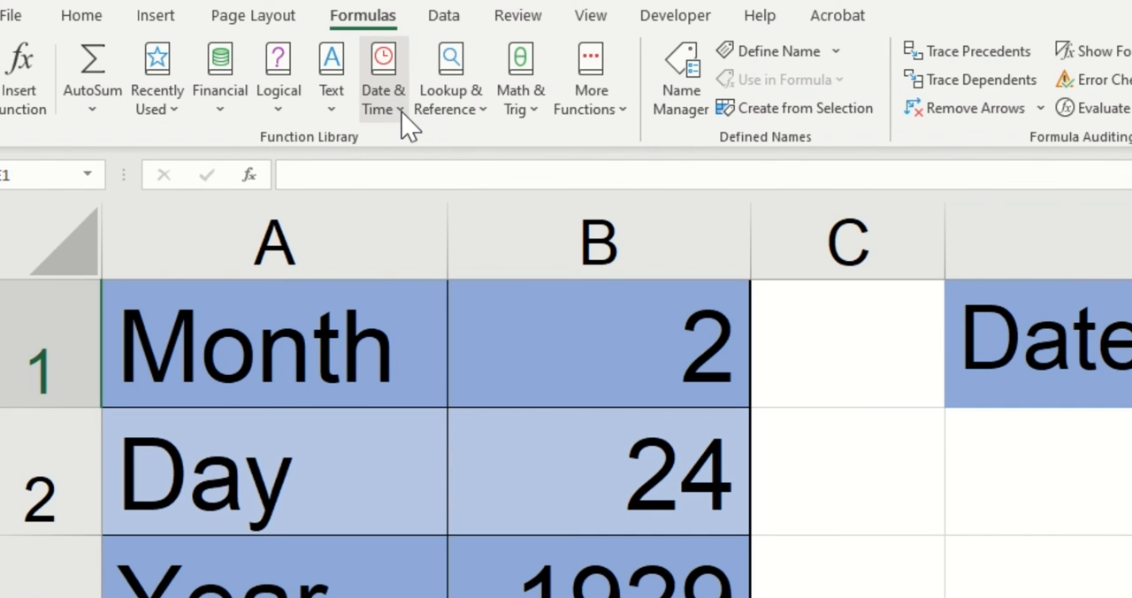
Insert a fresh DATE function from Date & Time, leaving its Year, Month, Day arguments to fill
click(382, 79)
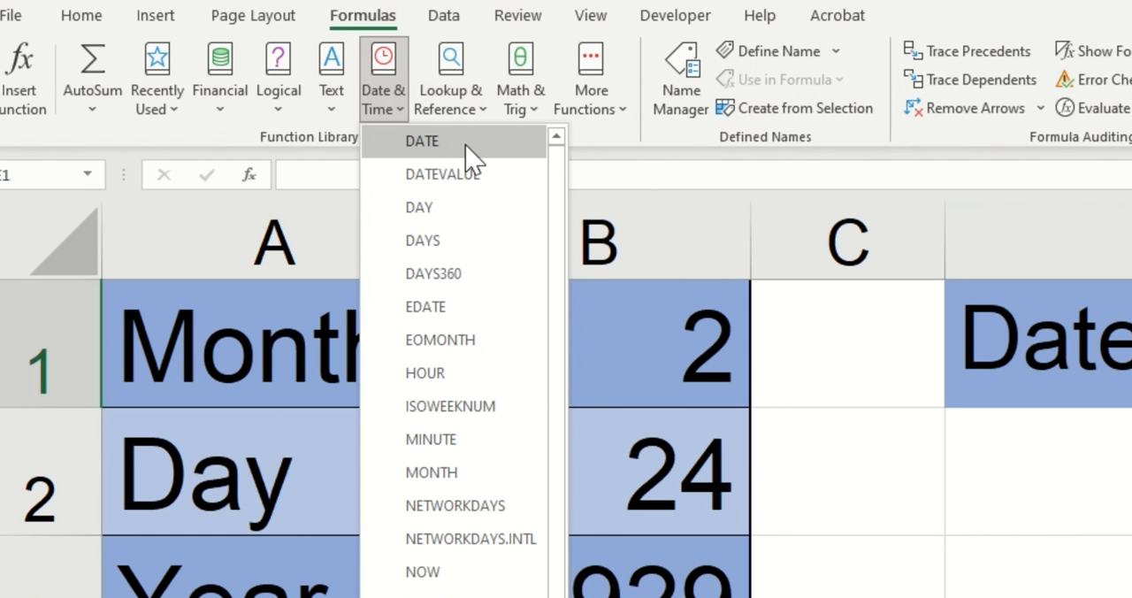
click(420, 142)
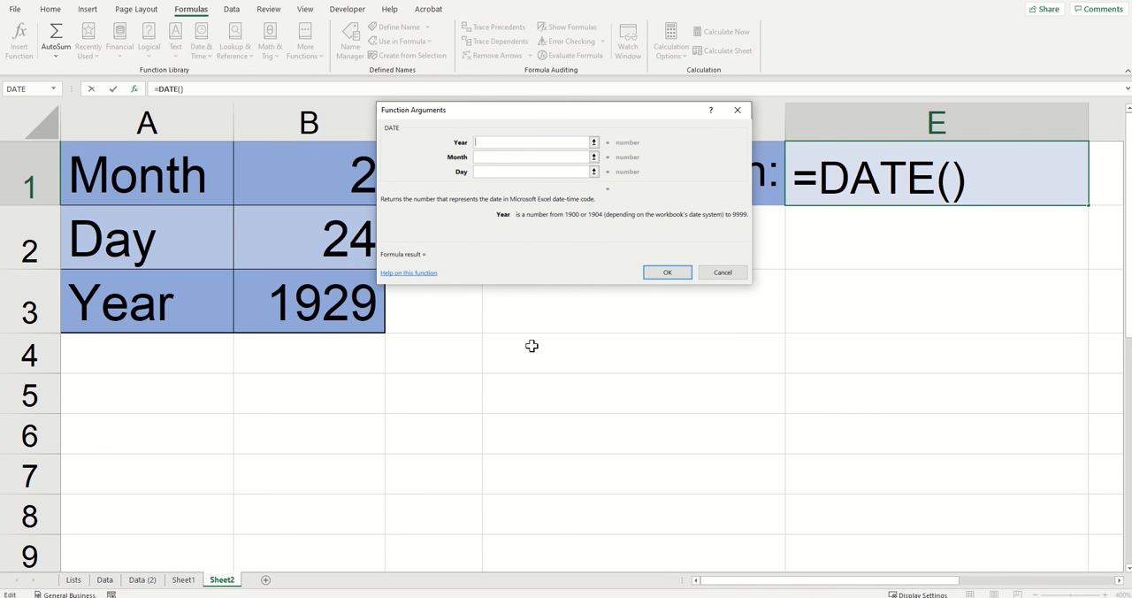
mouse_move(739, 286)
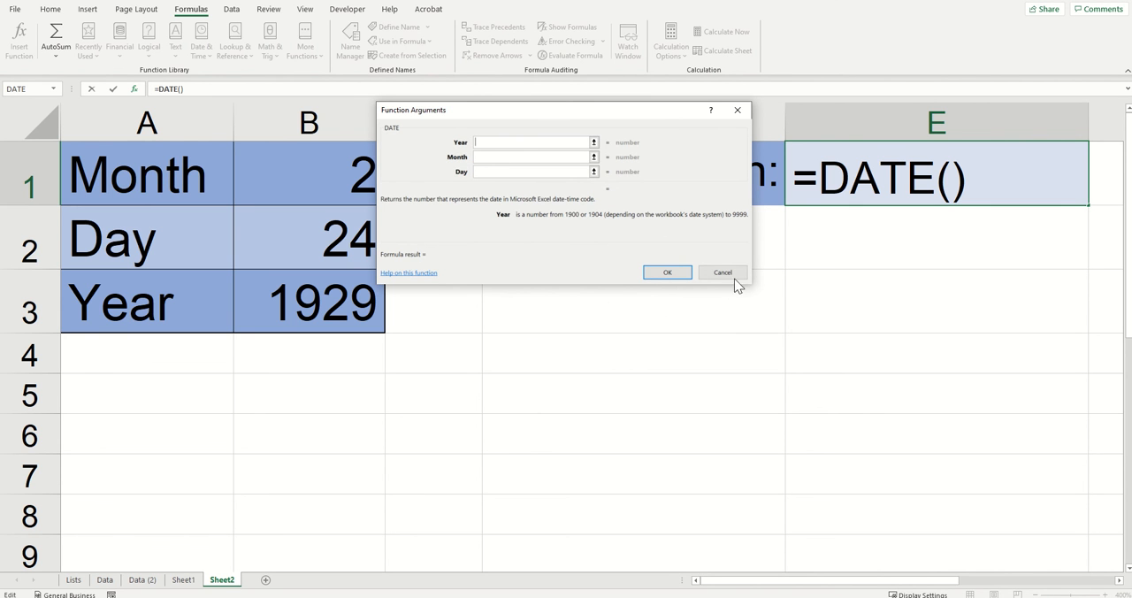
mouse_move(764, 244)
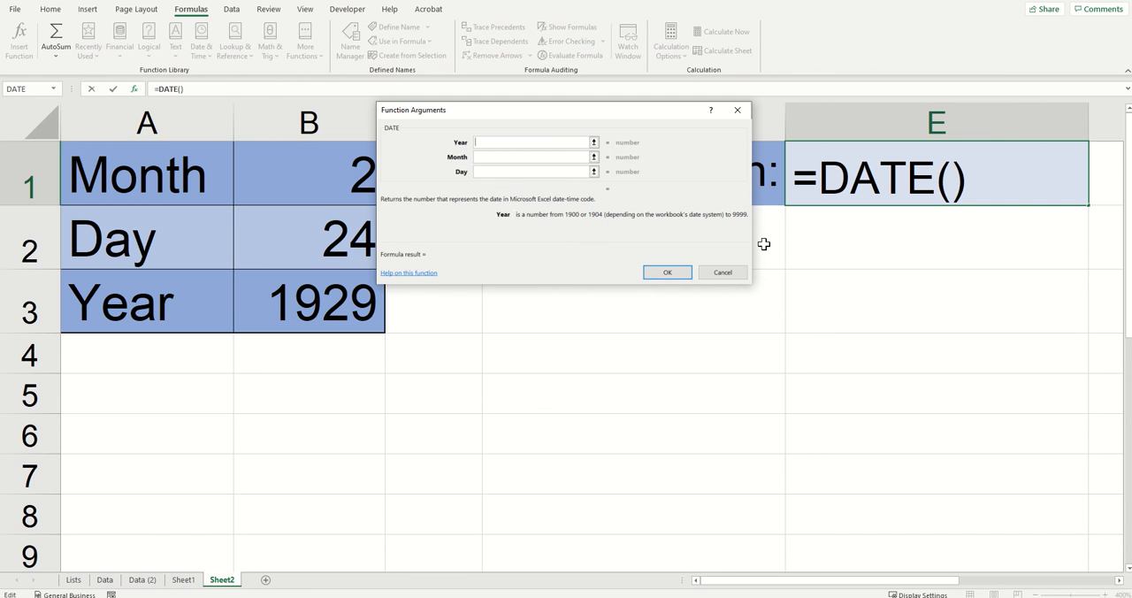
mouse_move(769, 245)
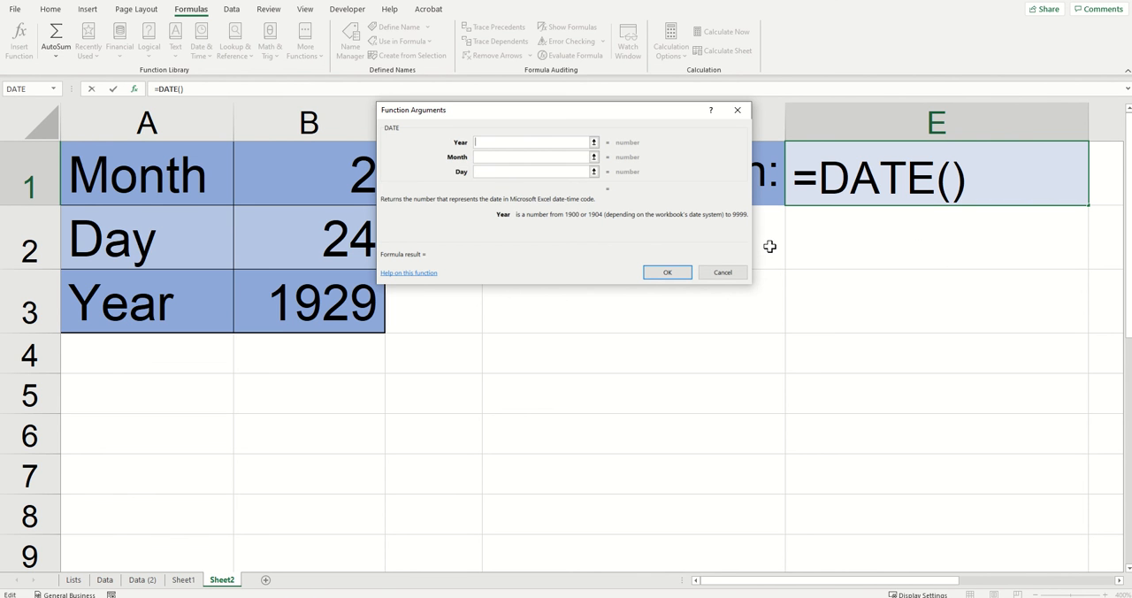
mouse_move(824, 263)
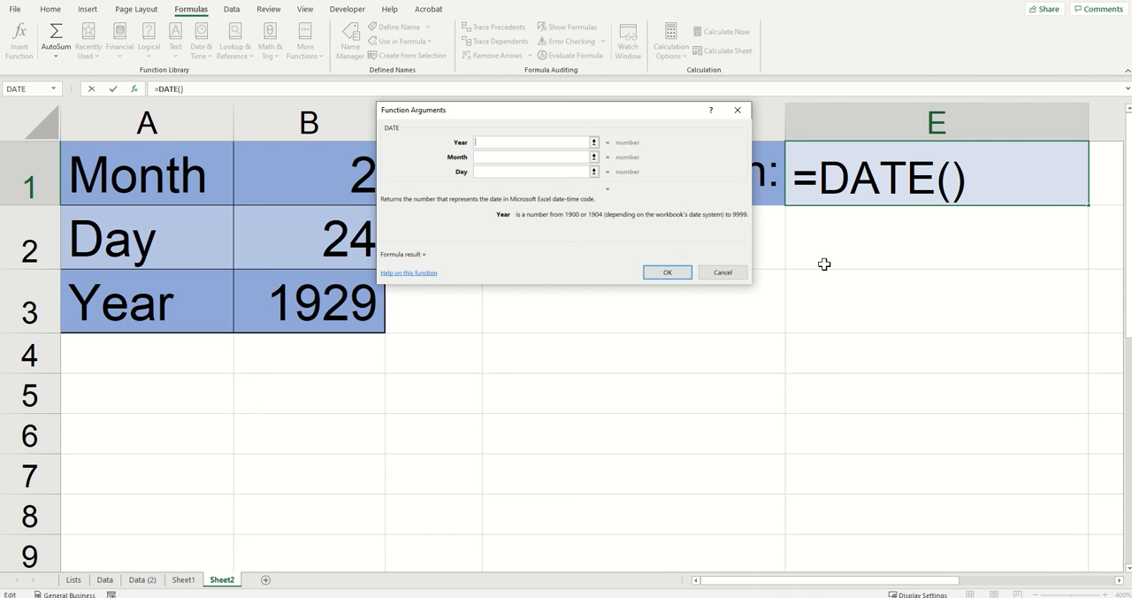
mouse_move(797, 248)
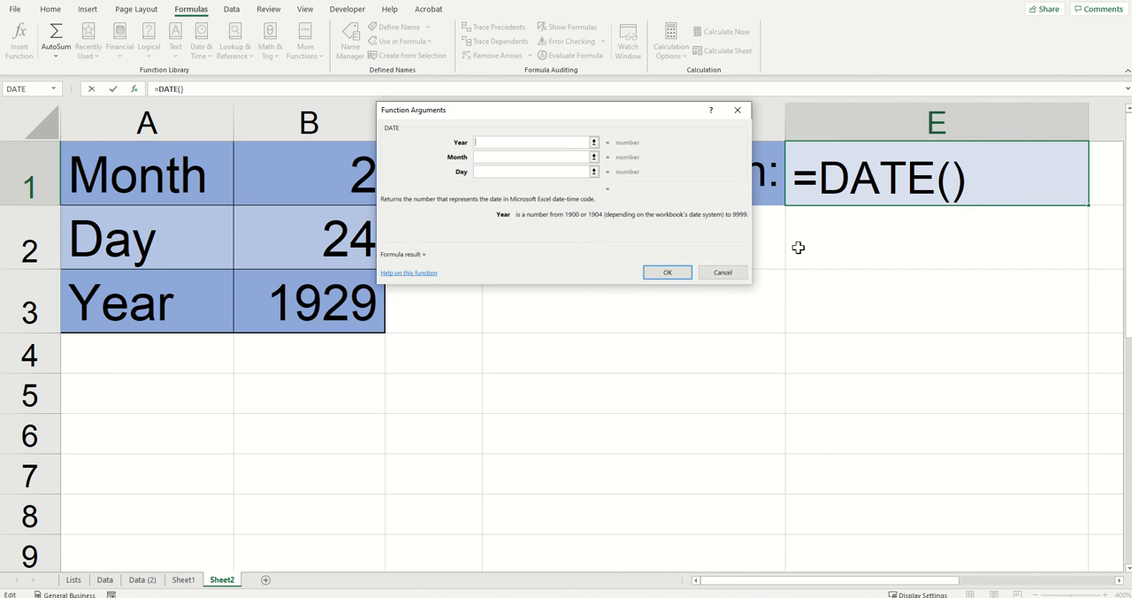
mouse_move(944, 304)
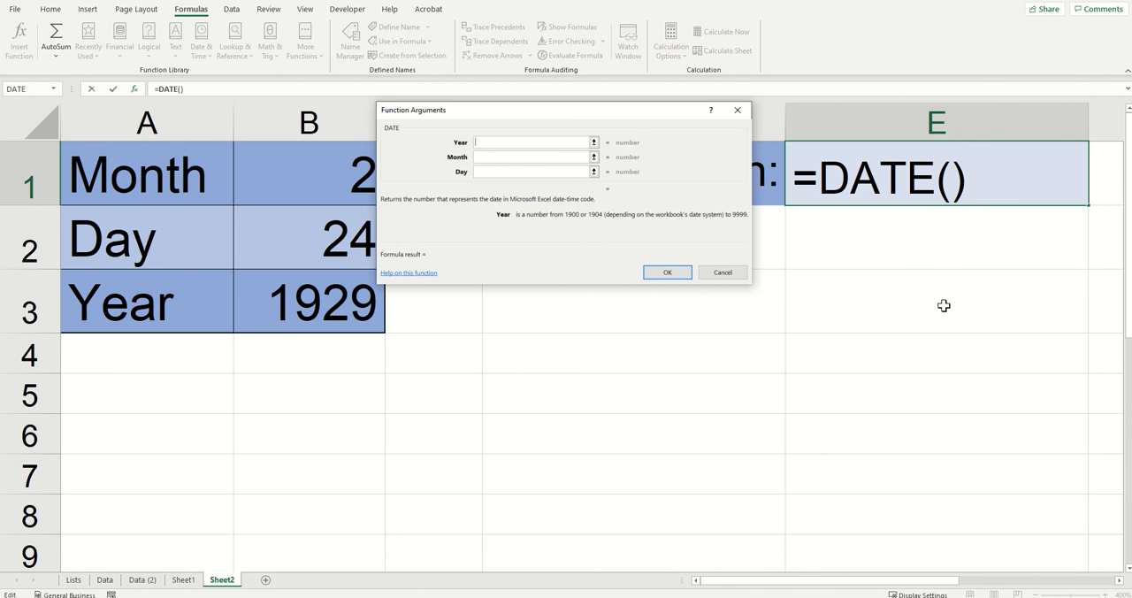